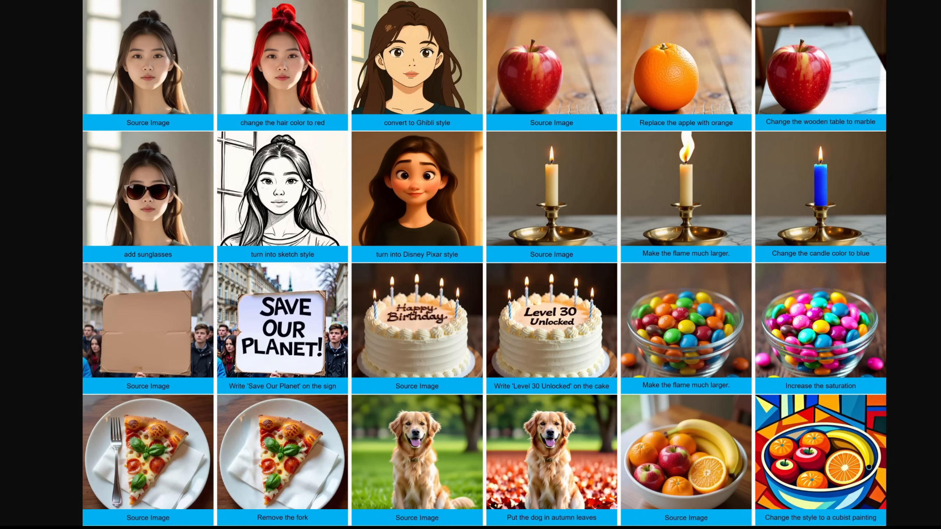
Step: Switch to the unsaved workflow and review the Load Image and 768×768 bilinear center-crop Upscale nodes
left_click(417, 64)
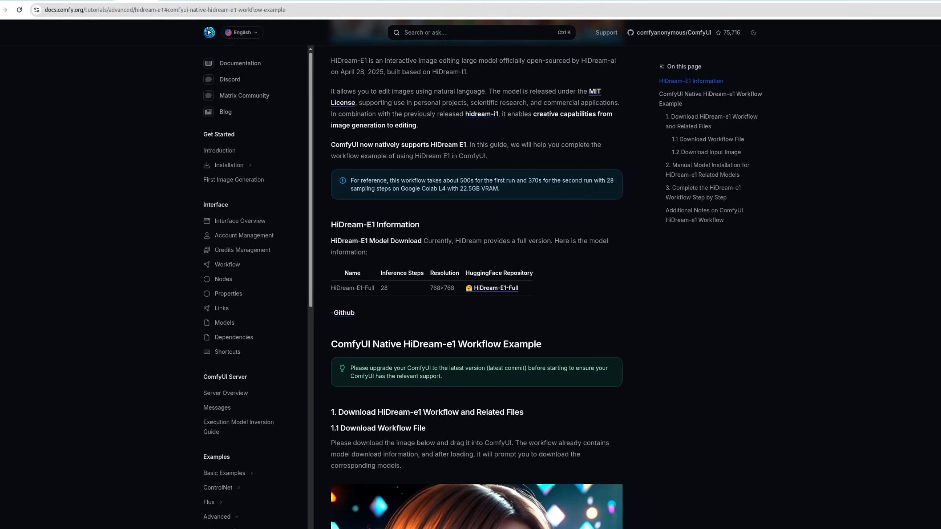
scroll("down", 3)
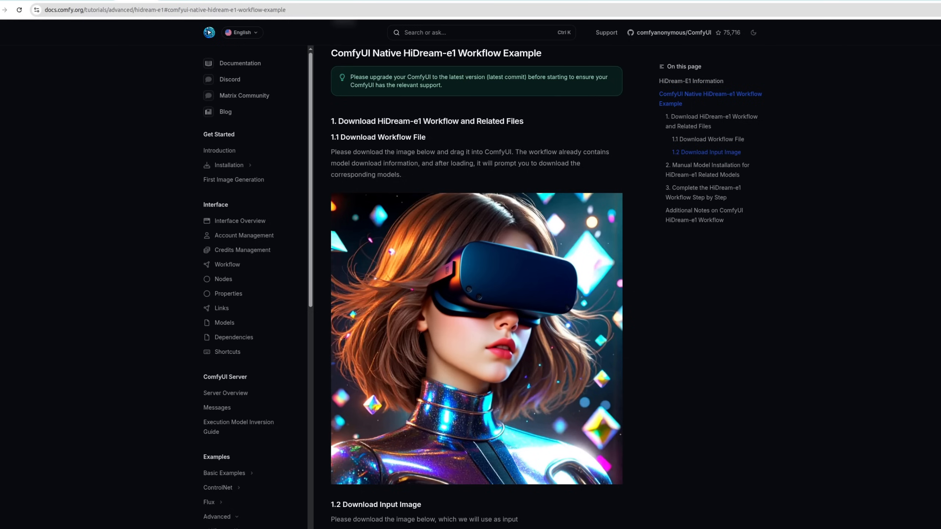
mouse_move(326, 422)
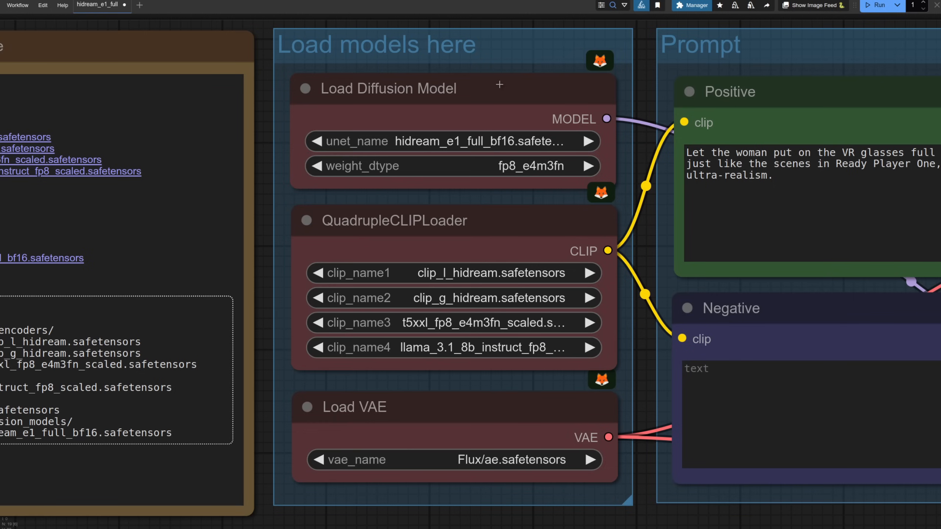
mouse_move(450, 111)
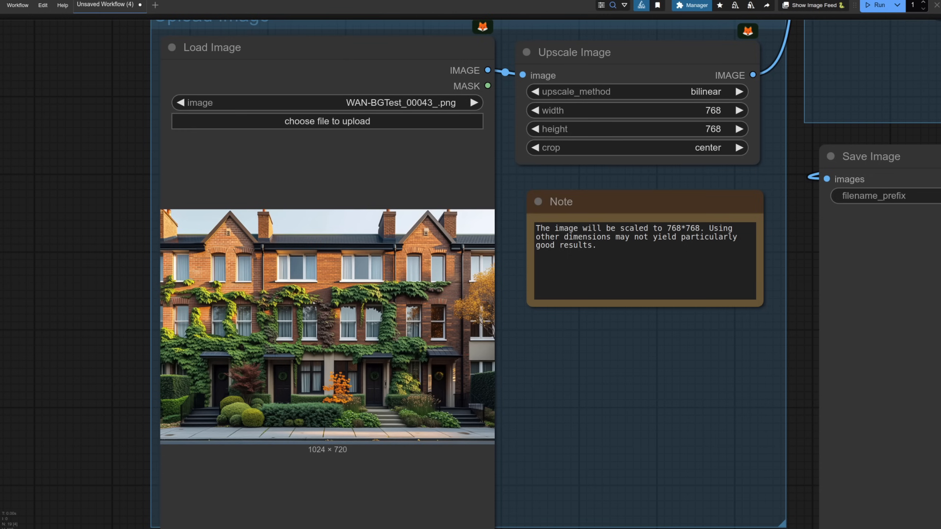
mouse_move(825, 367)
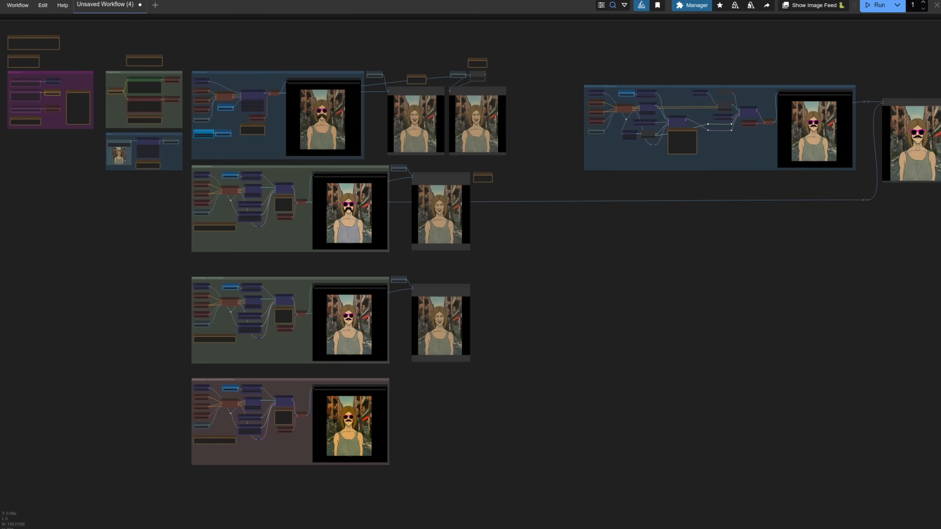
Step: Zoom from the sampler variants into the HiDream Prompt group with its moustache-and-pink-sunglasses prompt
scroll("up", 3)
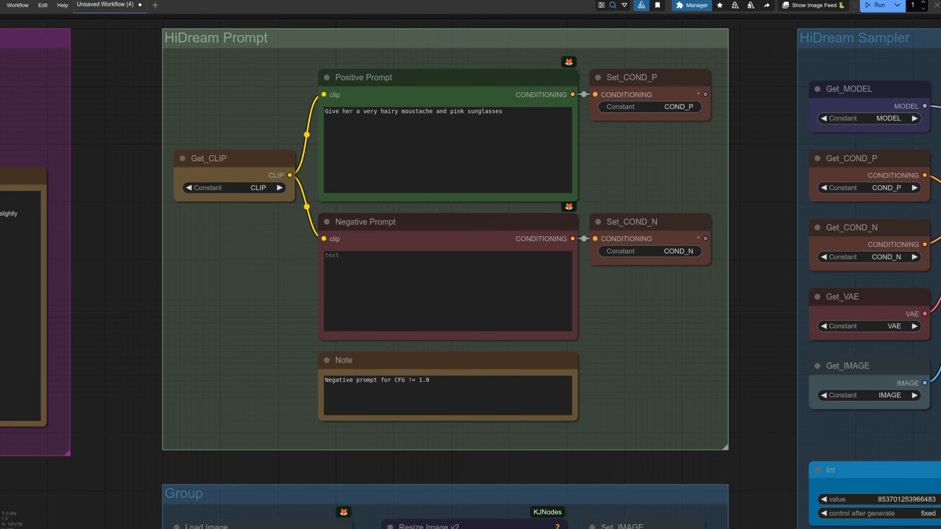
scroll("down", 3)
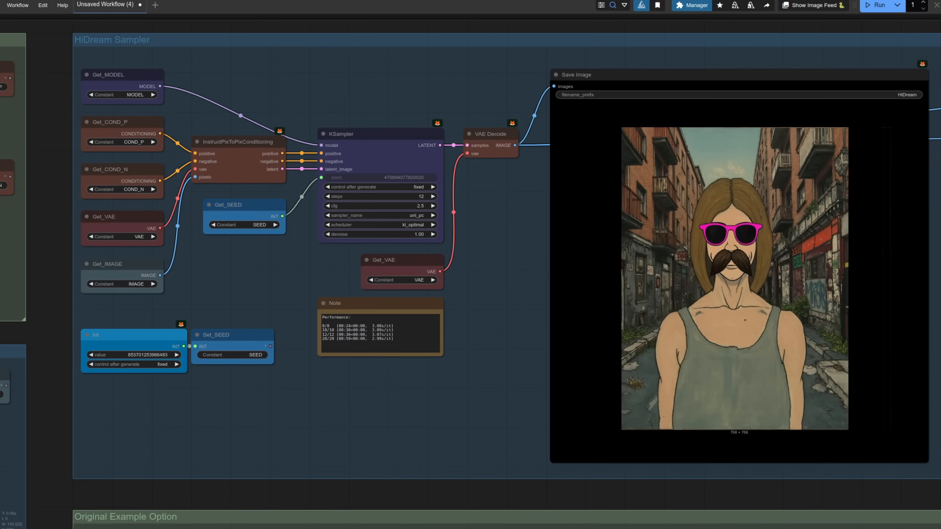
scroll("down", 3)
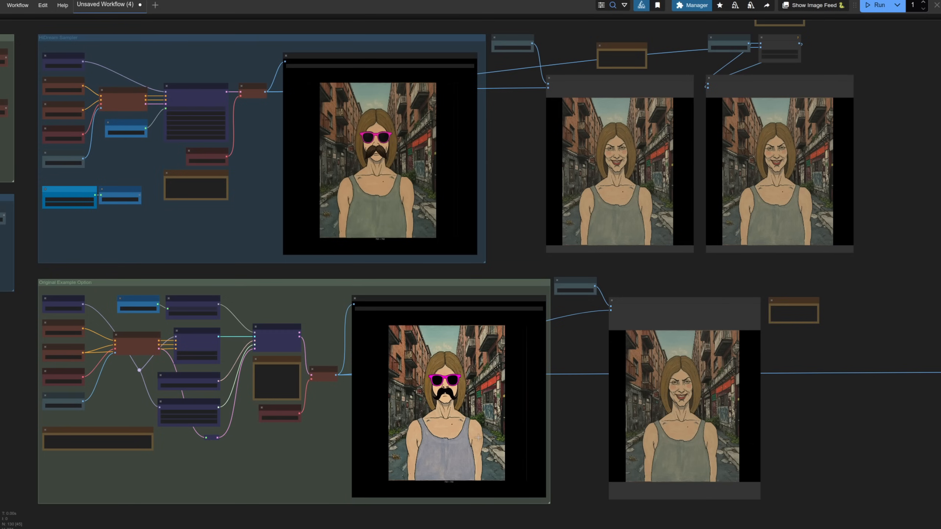
mouse_move(496, 436)
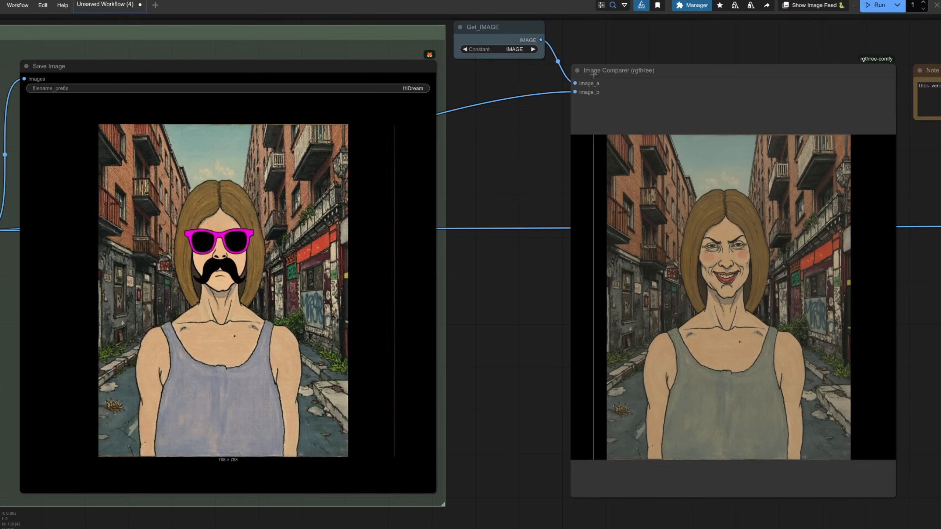
mouse_move(605, 212)
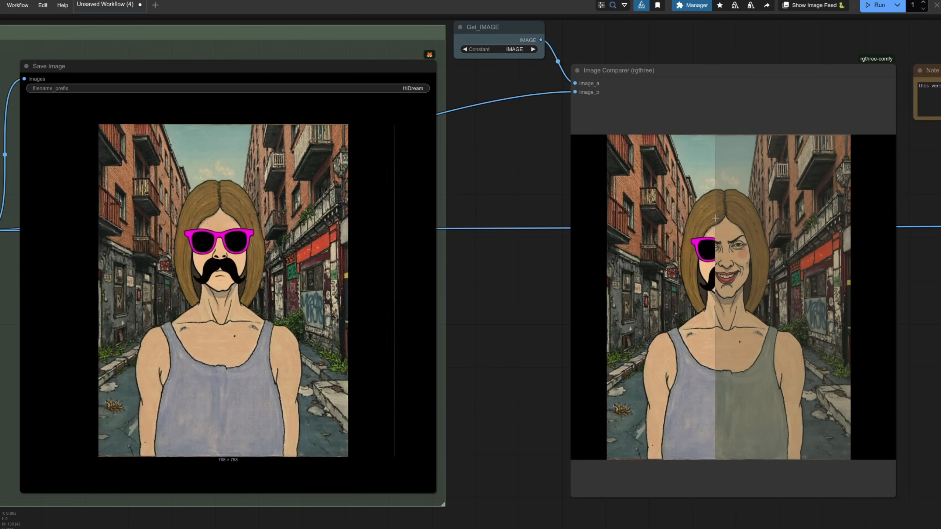
mouse_move(723, 221)
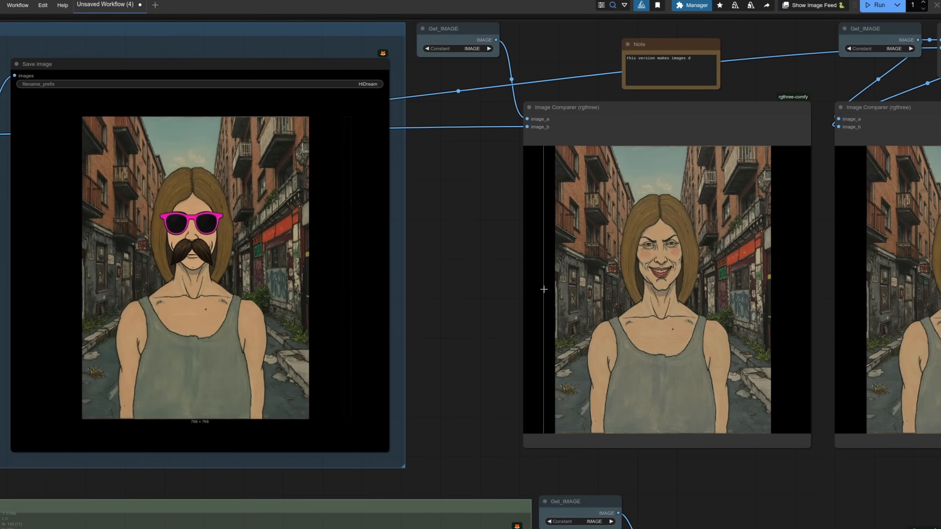
mouse_move(570, 312)
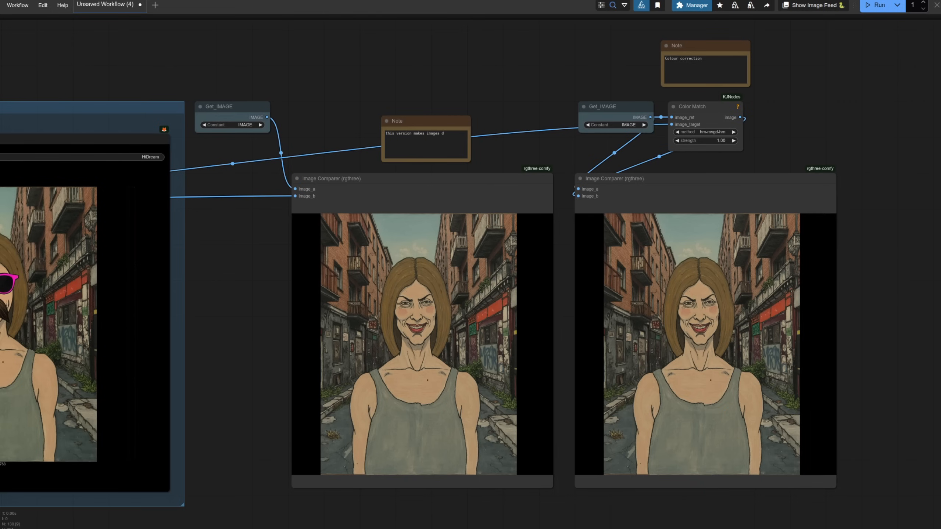
mouse_move(716, 111)
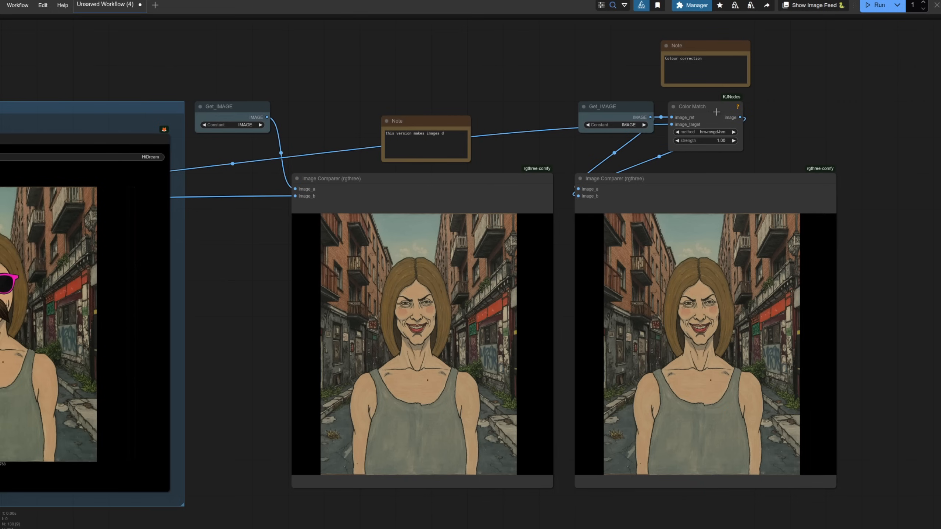
mouse_move(704, 113)
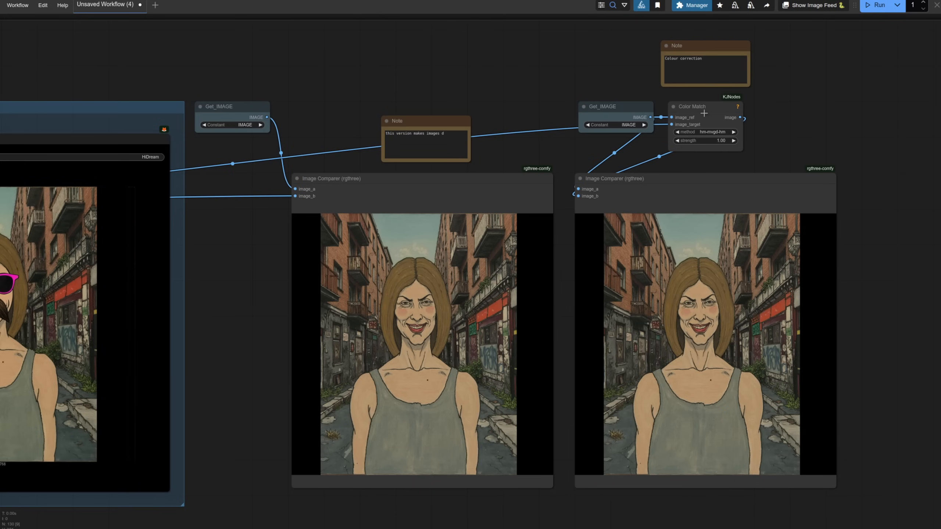
mouse_move(581, 280)
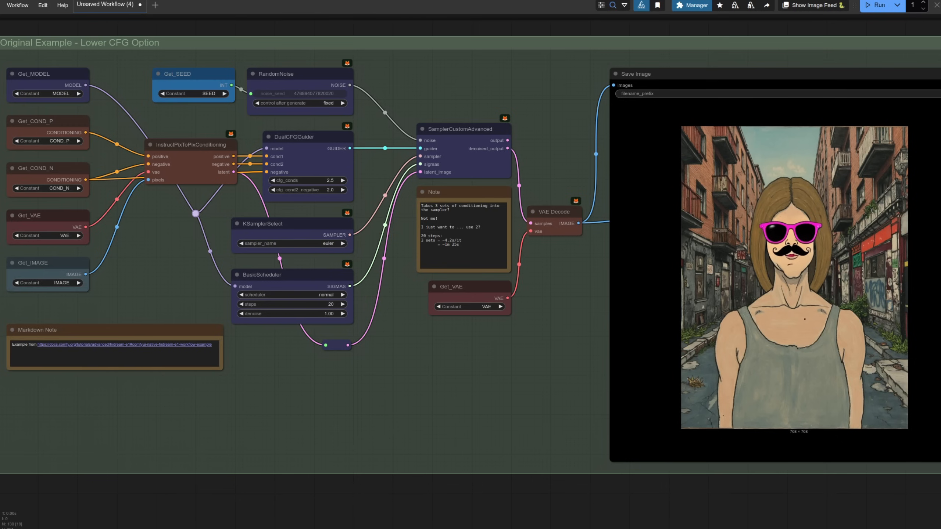
mouse_move(339, 159)
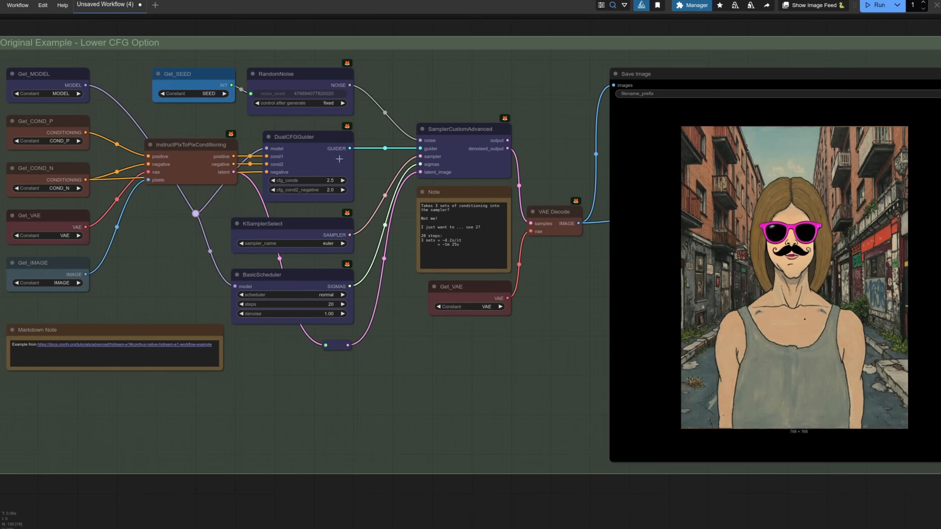
mouse_move(305, 180)
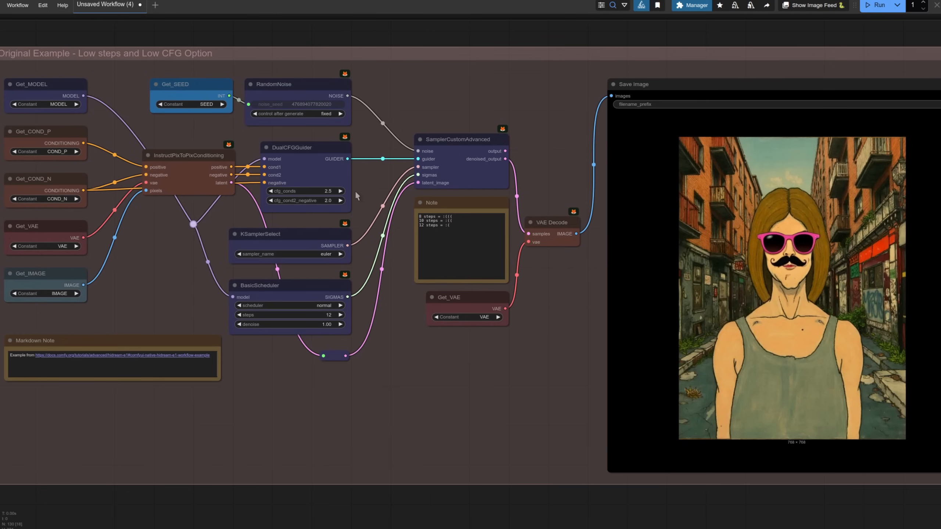
mouse_move(313, 189)
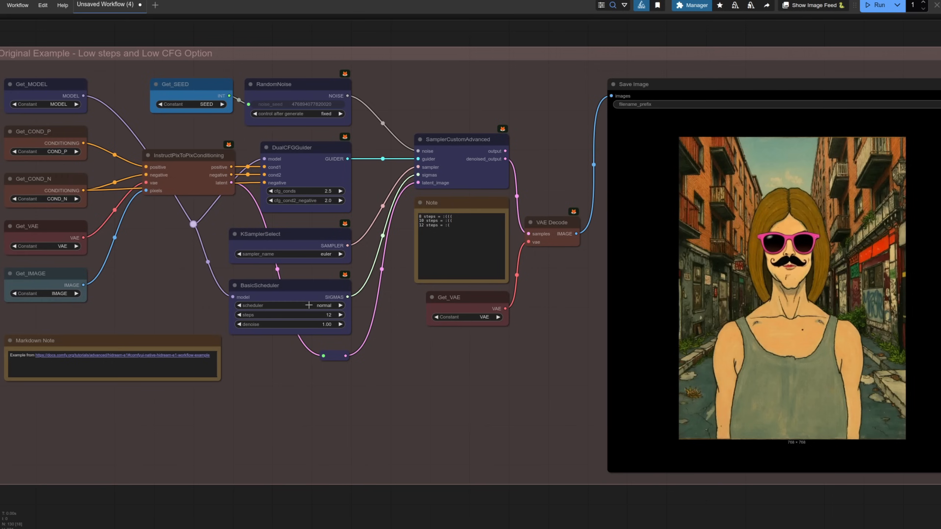
mouse_move(501, 388)
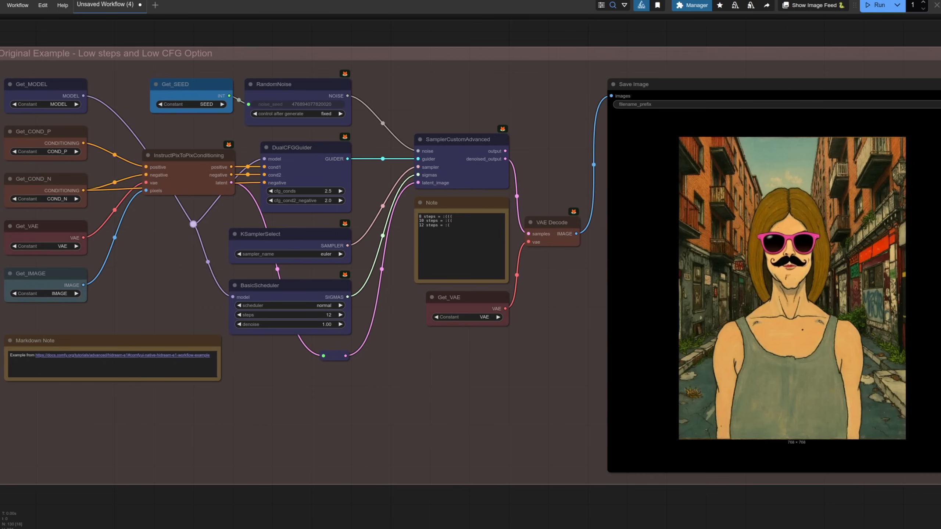
Step: In hidream_e1_full, replace the SamplerCustomAdvanced chain with a KSampler at 10 steps, cfg 2.5, uni_pc, sgm_uniform
left_click(172, 5)
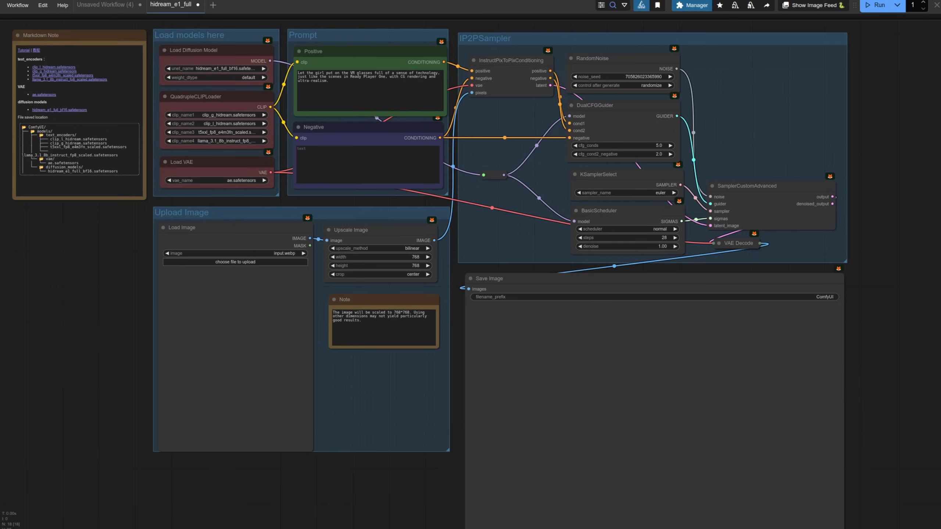
left_click(746, 186)
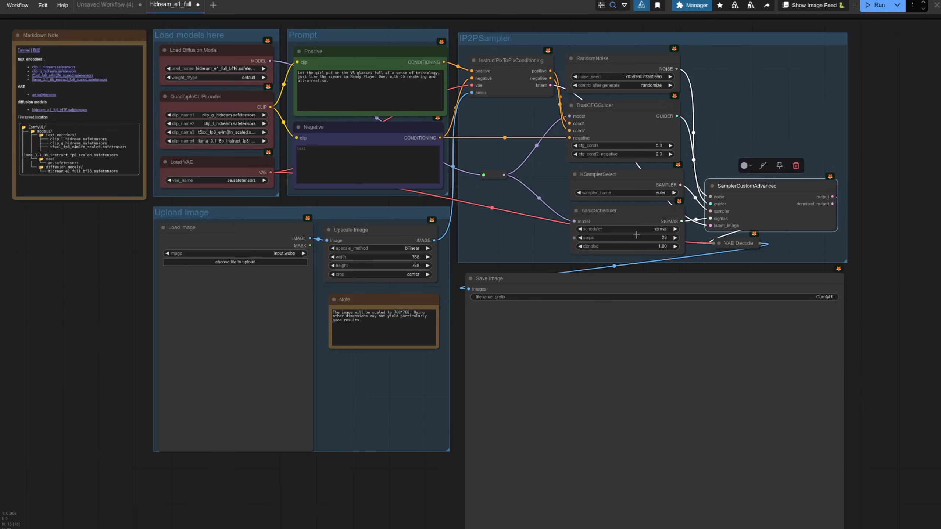
left_click(796, 165)
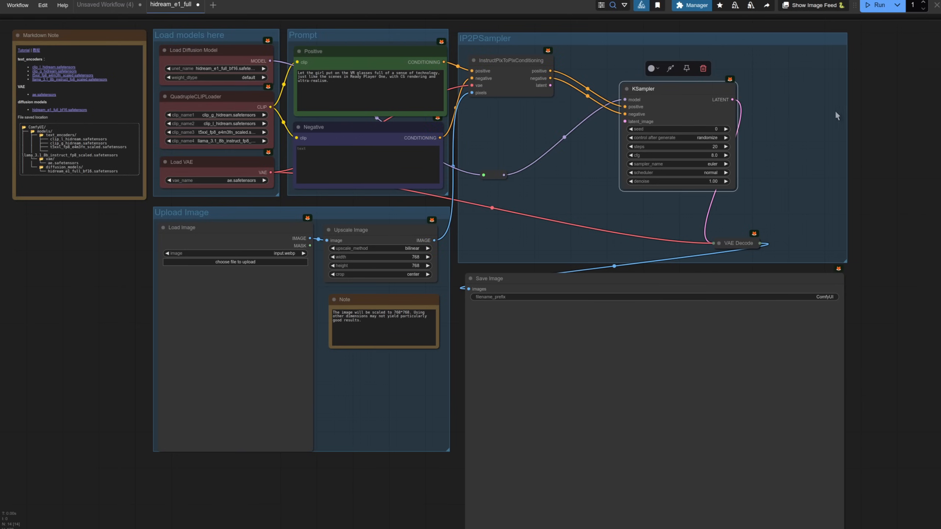
mouse_move(828, 123)
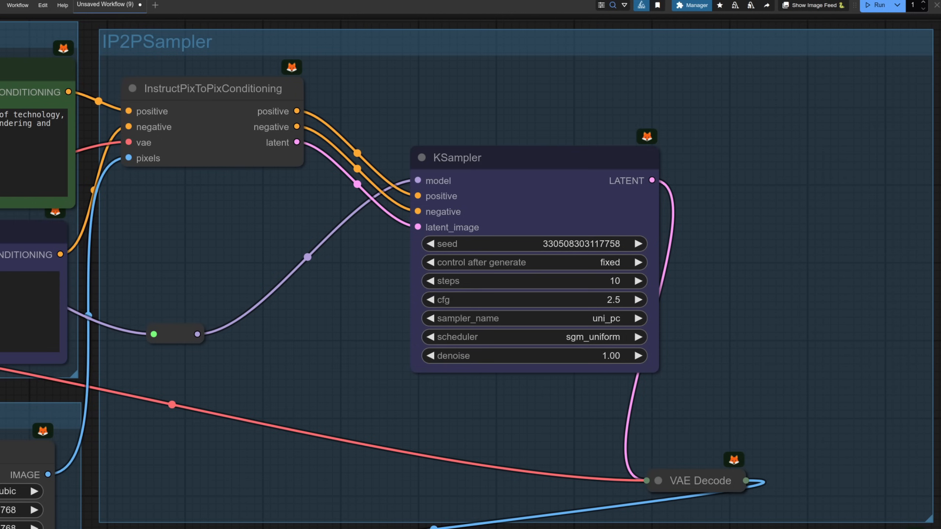
Step: Inspect the run's saved 768×768 output of the painted woman now wearing a VR headset
scroll("down", 3)
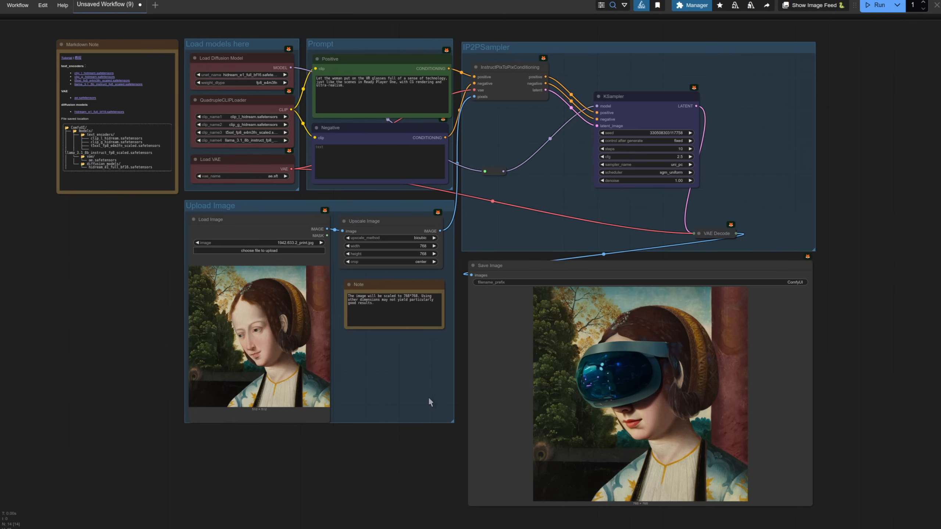
mouse_move(271, 352)
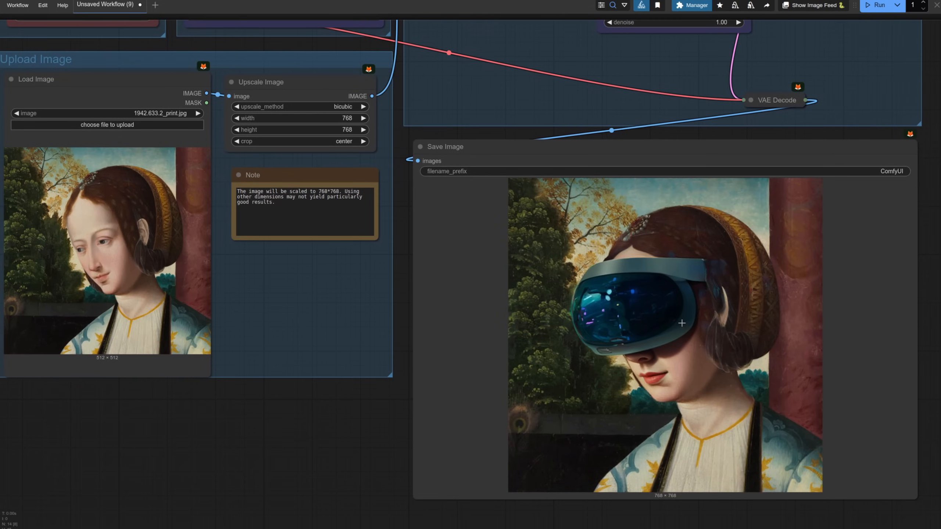
mouse_move(686, 324)
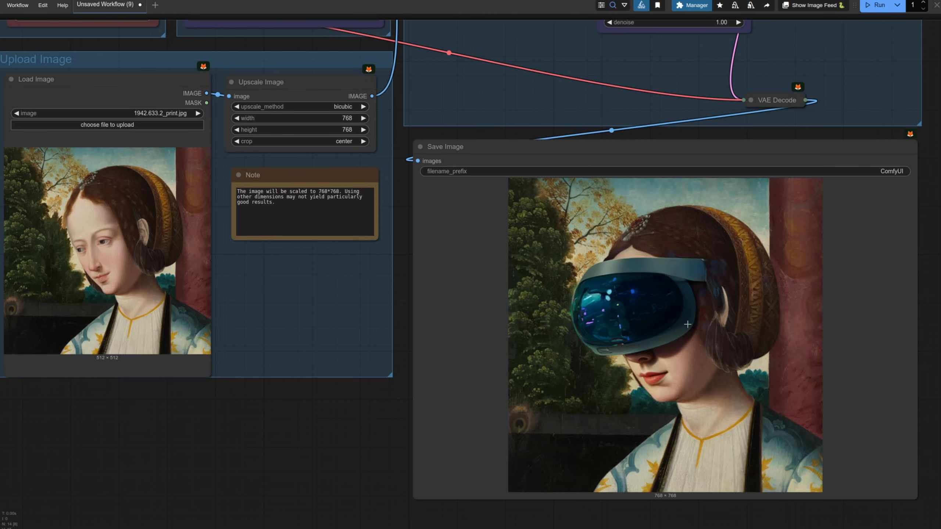
mouse_move(305, 110)
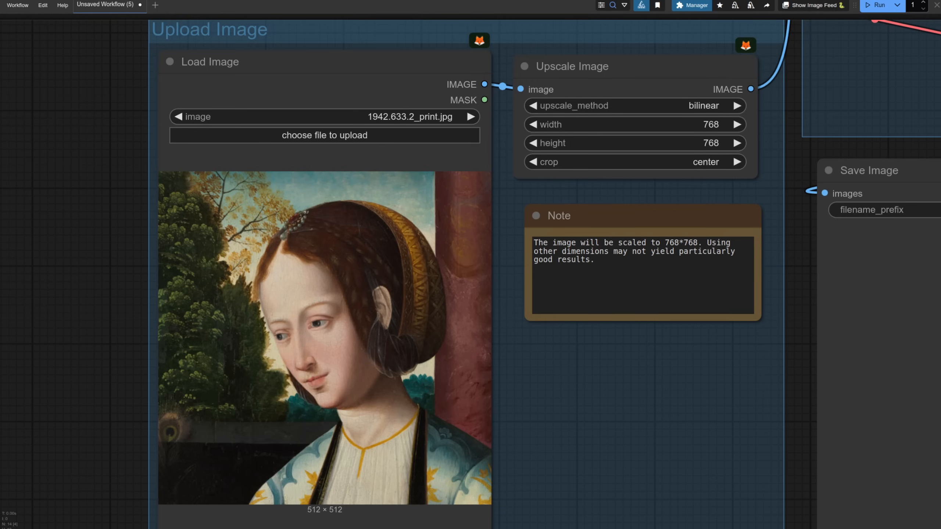
mouse_move(625, 100)
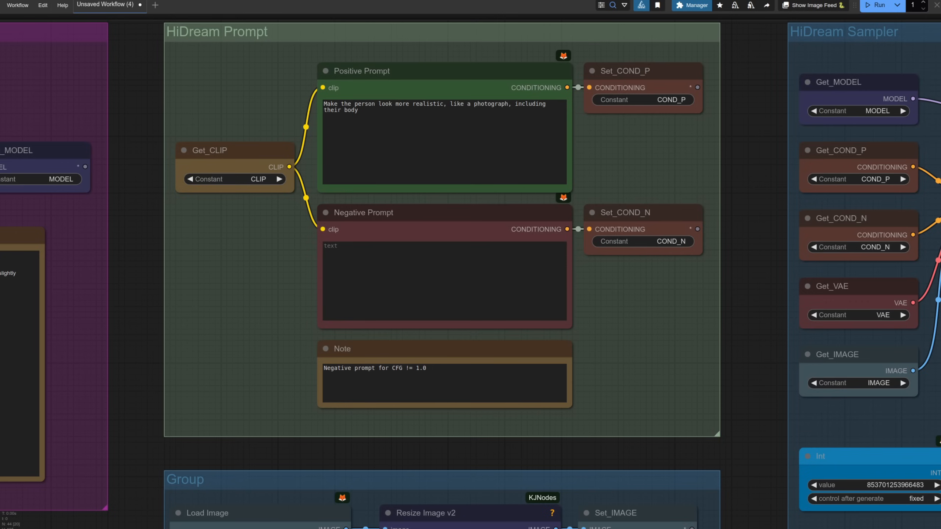
mouse_move(780, 505)
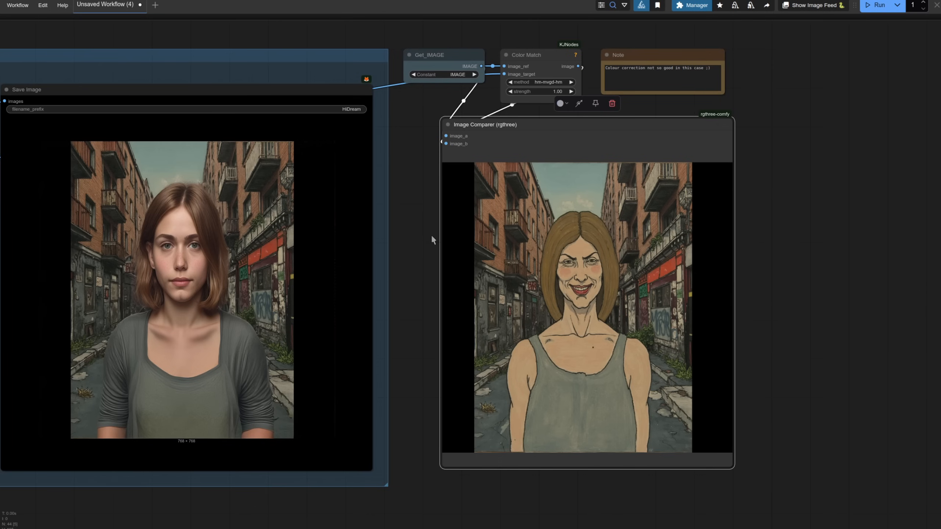
mouse_move(469, 256)
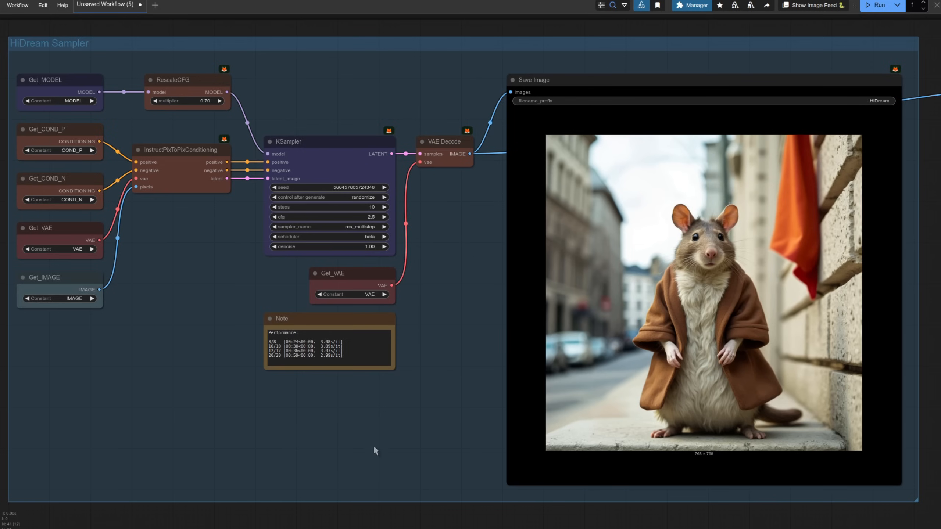
mouse_move(374, 459)
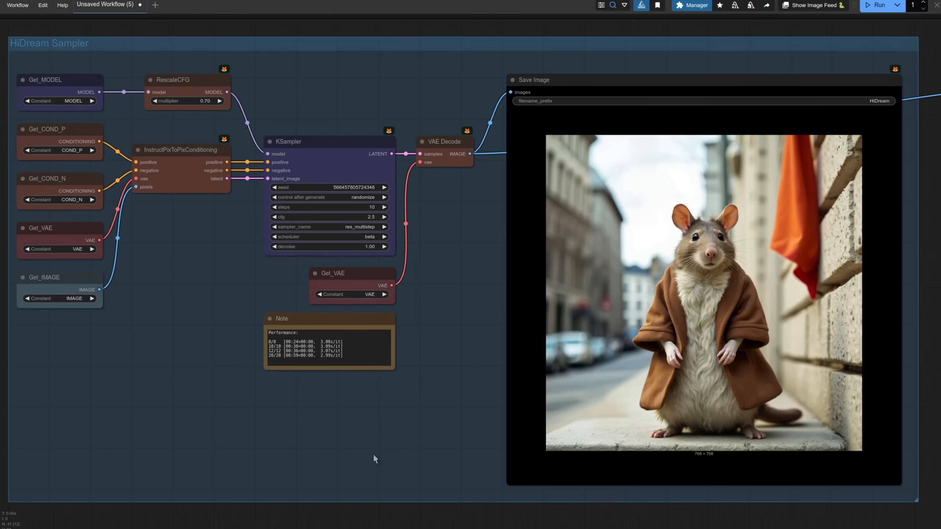
mouse_move(378, 467)
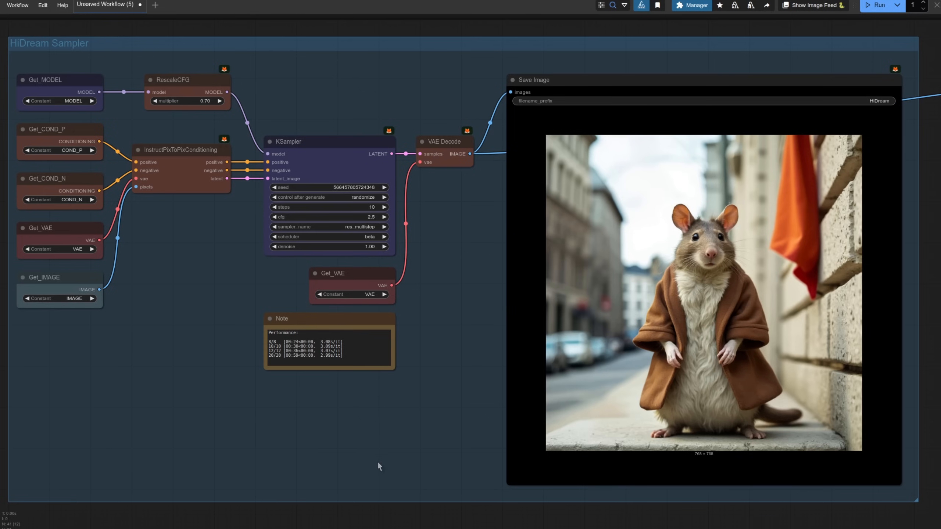
mouse_move(381, 476)
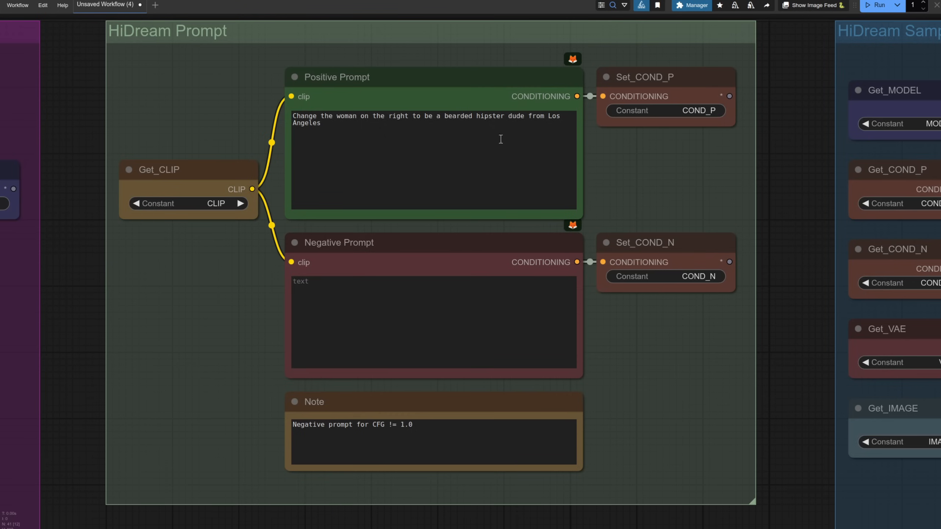
mouse_move(426, 120)
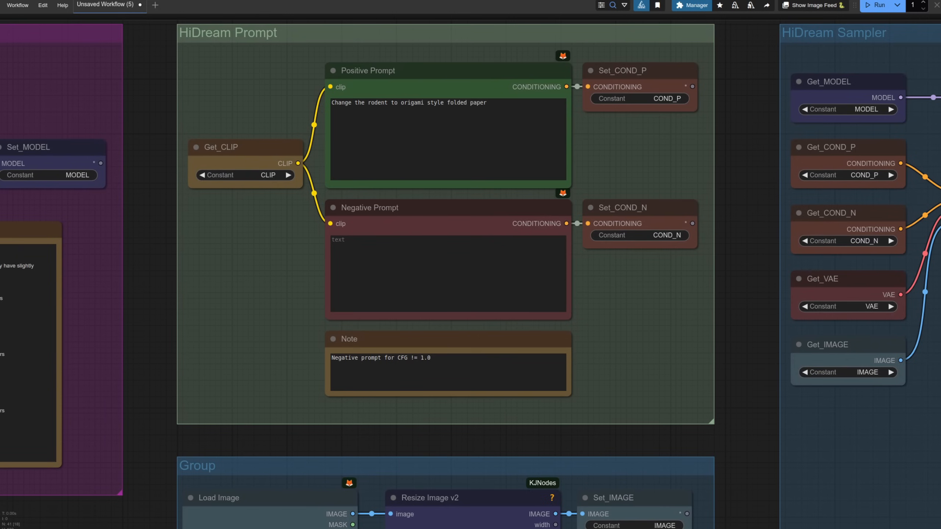
mouse_move(746, 143)
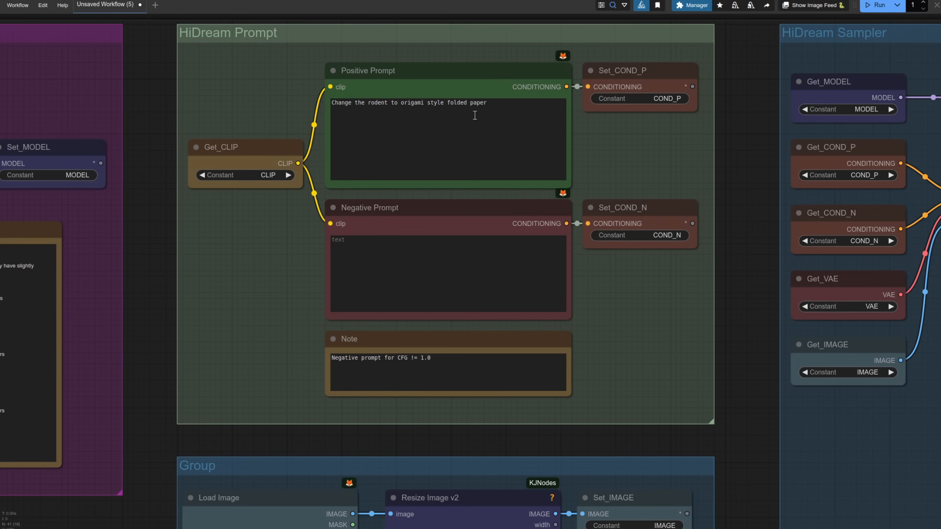
scroll("down", 3)
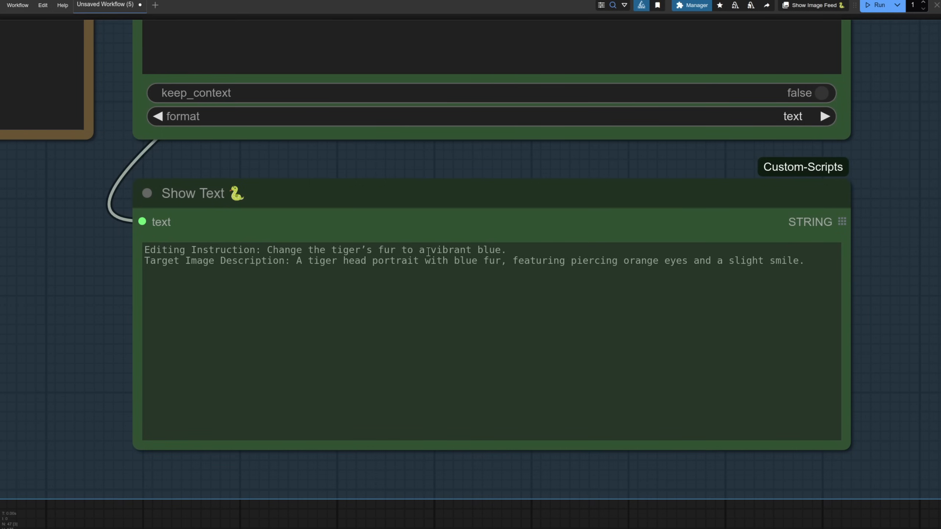
mouse_move(211, 273)
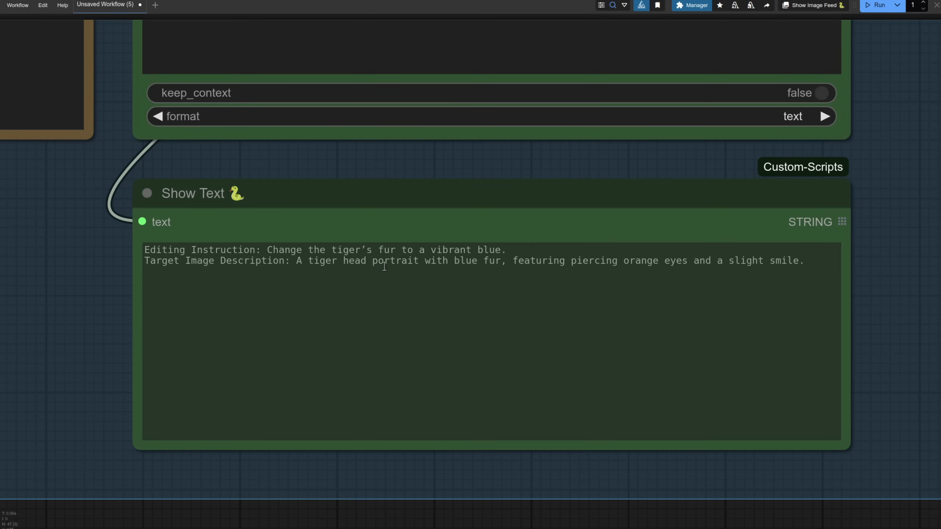
mouse_move(581, 267)
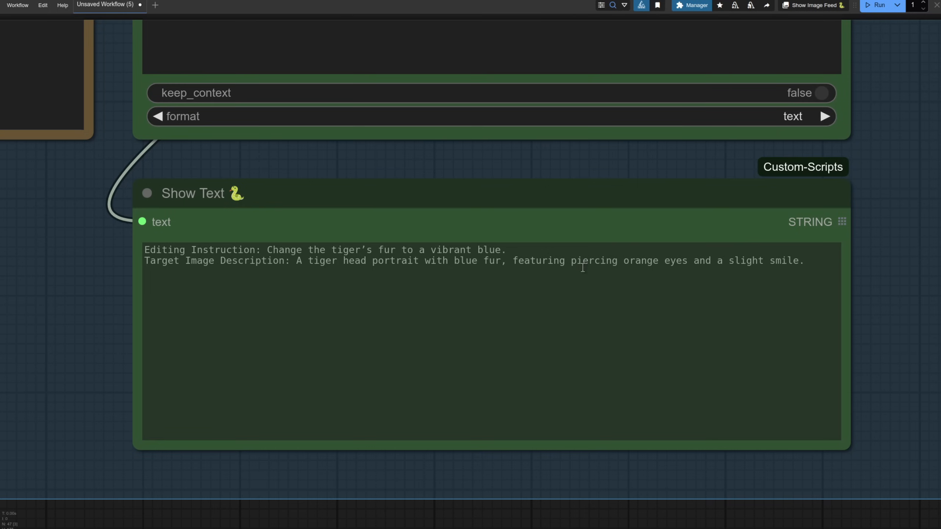
mouse_move(927, 268)
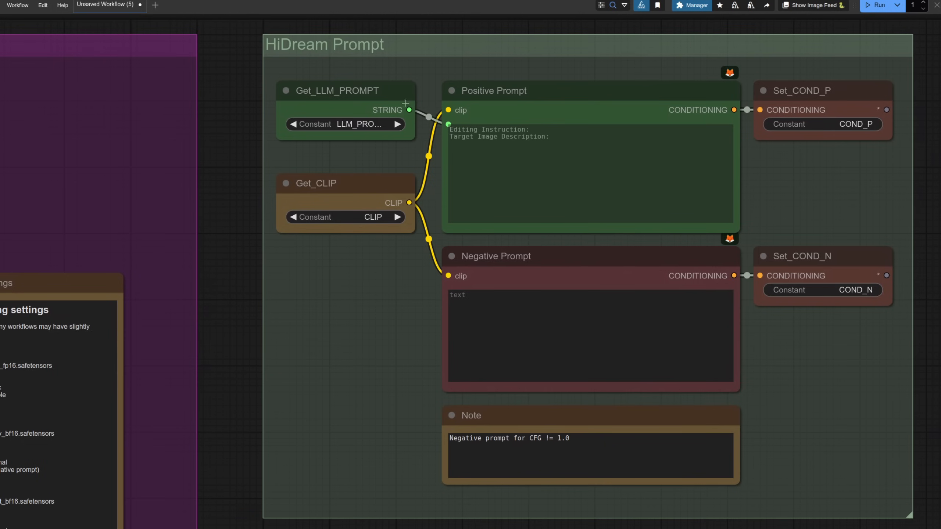
mouse_move(441, 183)
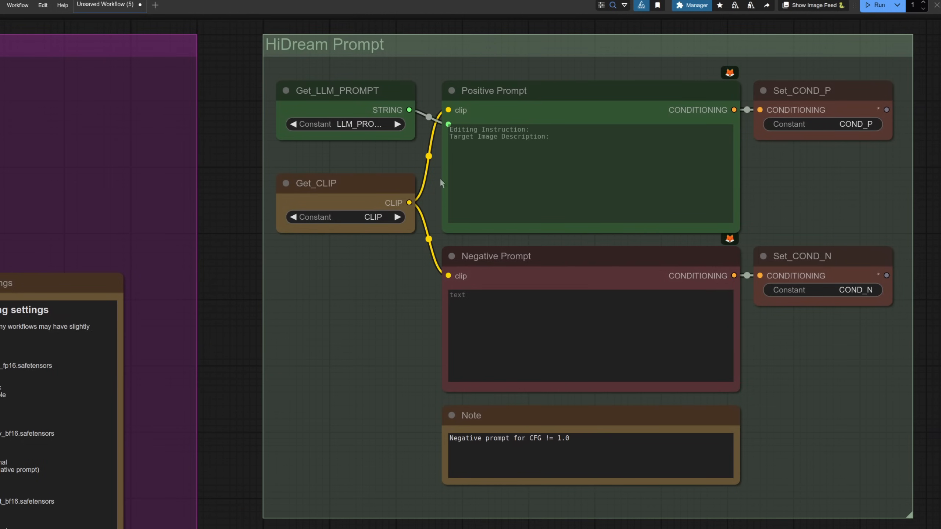
mouse_move(547, 187)
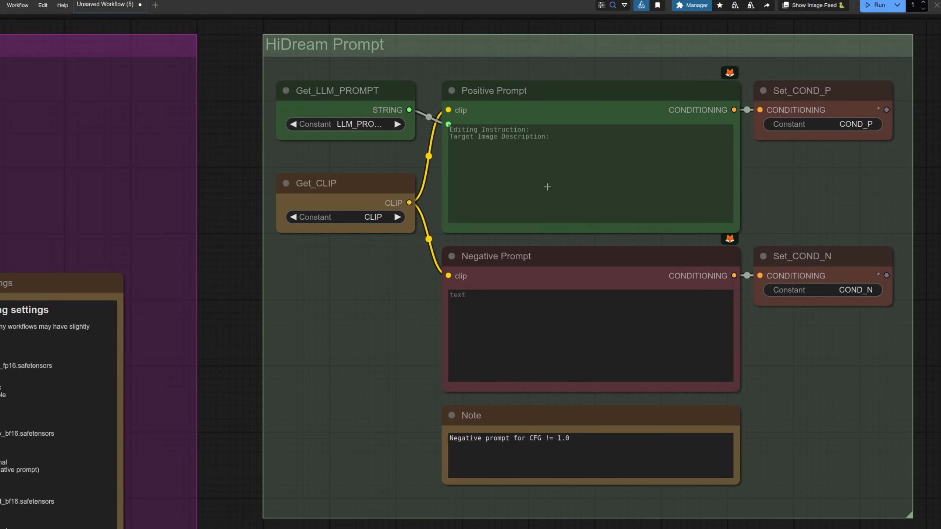
mouse_move(565, 113)
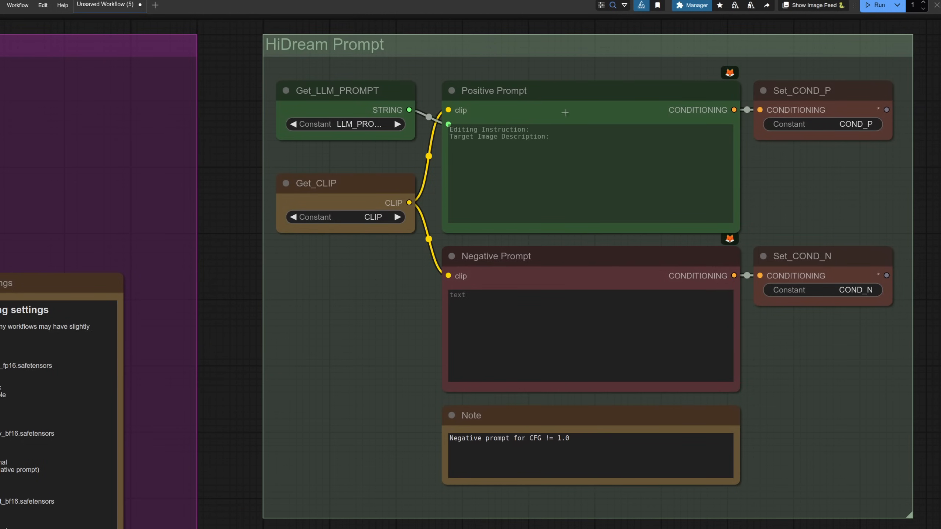
mouse_move(411, 109)
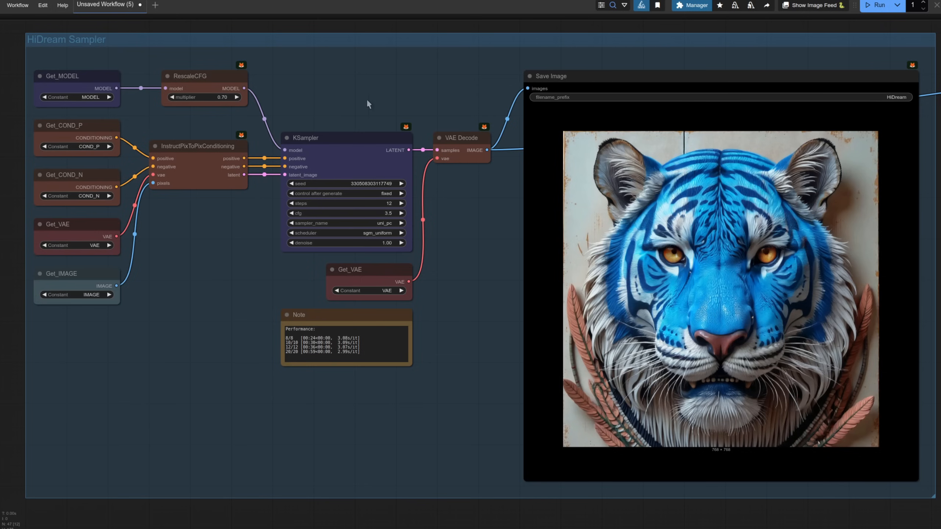
mouse_move(193, 82)
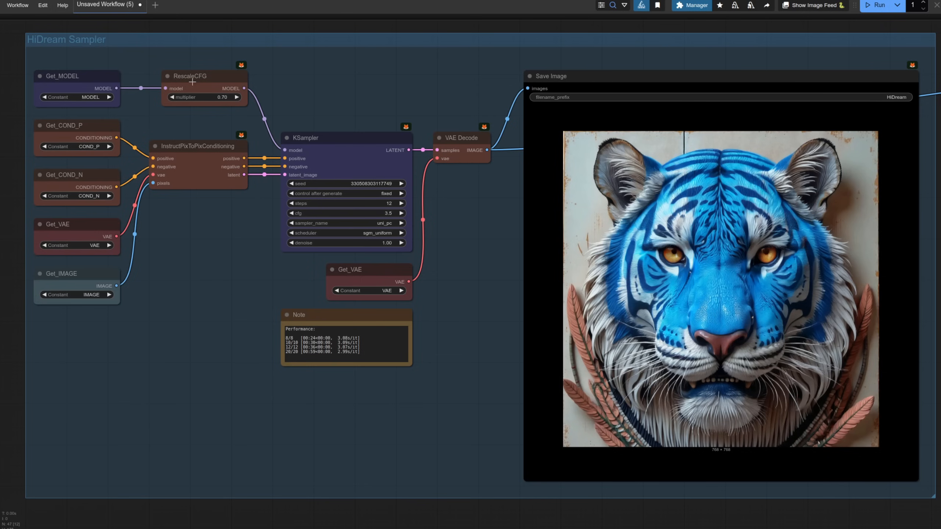
mouse_move(353, 213)
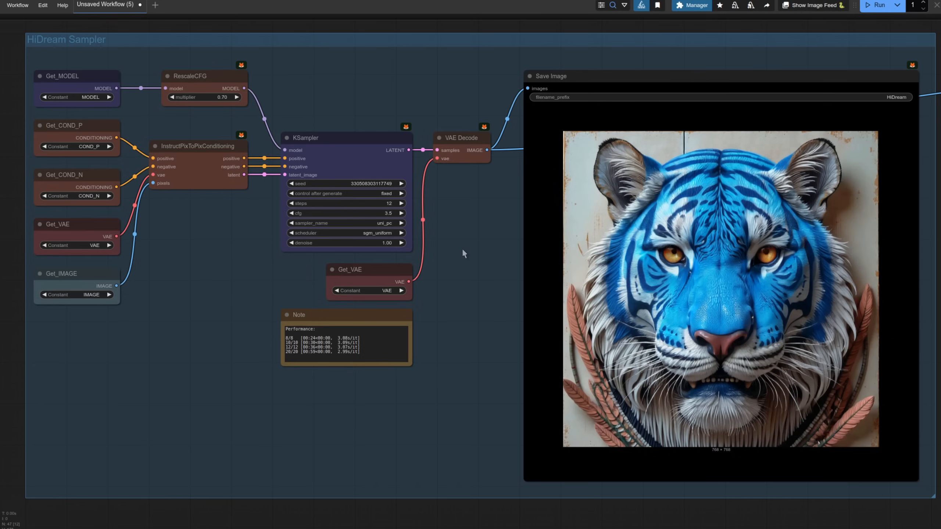
mouse_move(743, 206)
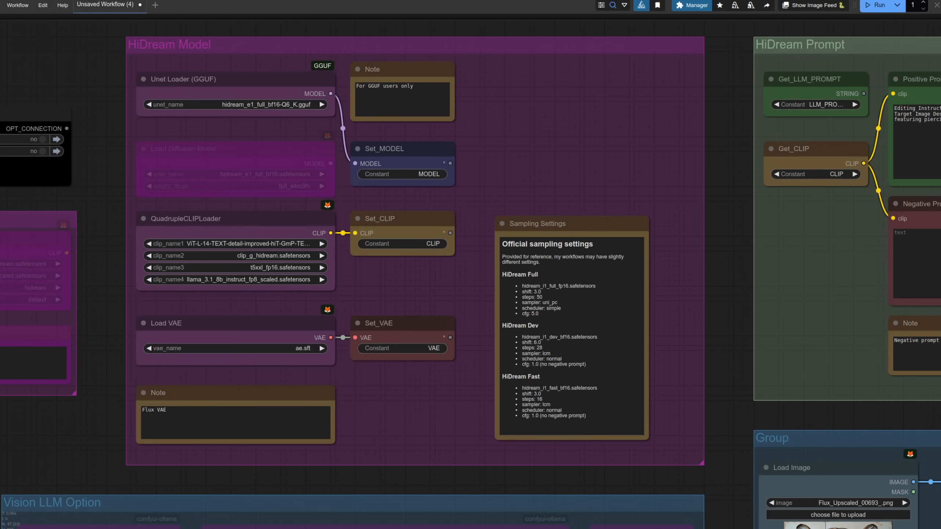
mouse_move(298, 85)
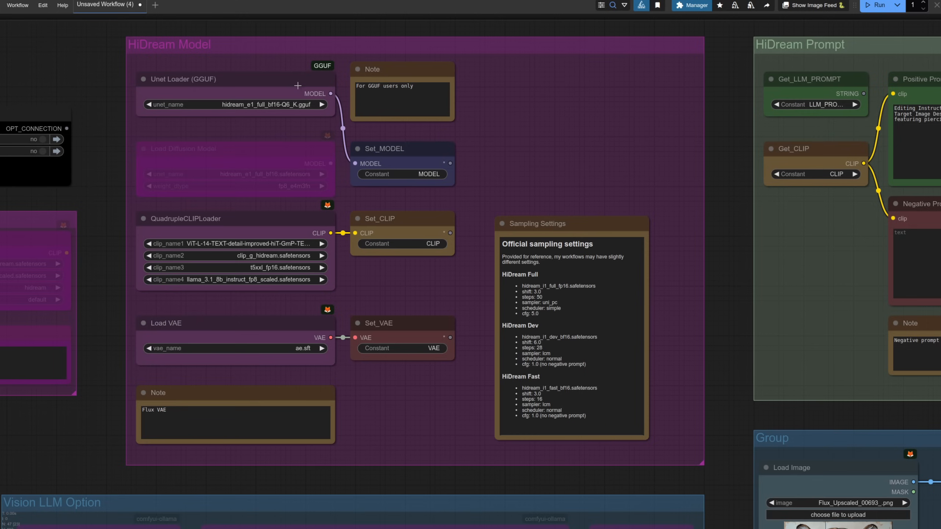
mouse_move(288, 115)
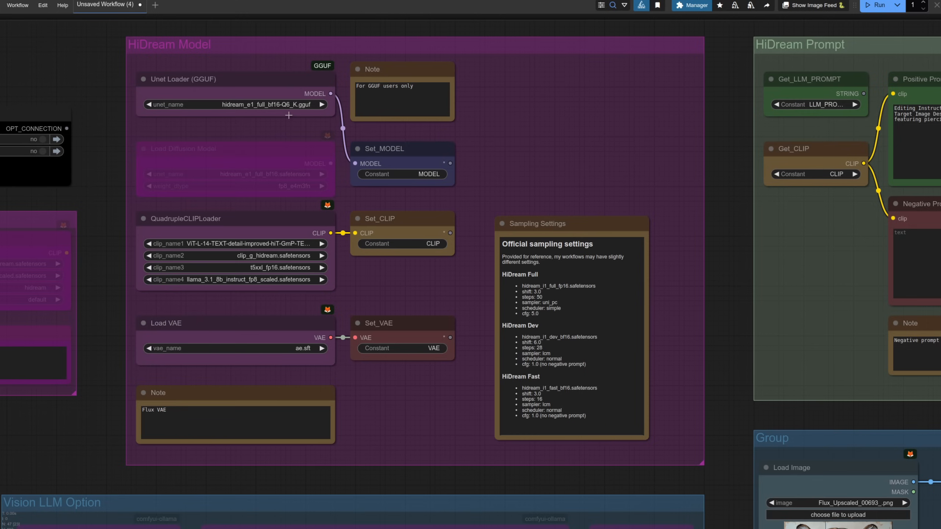